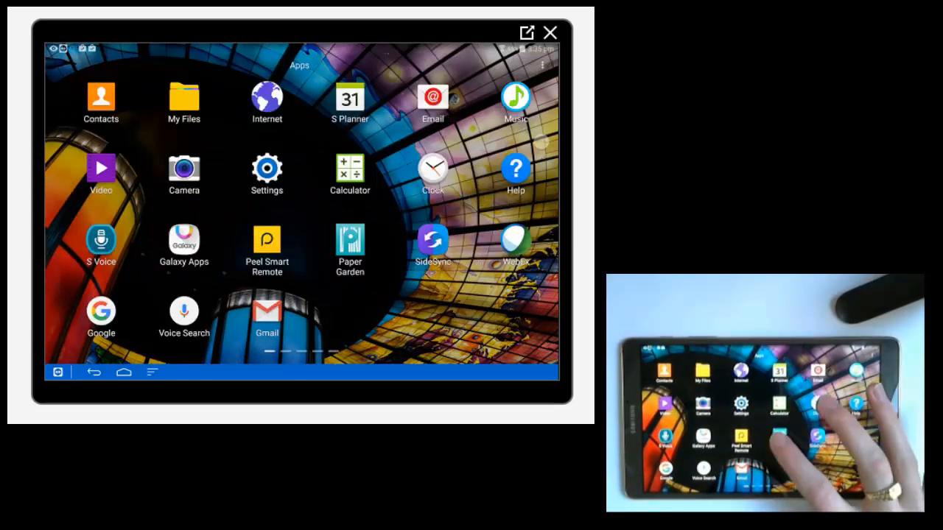
- Swipe to the second app-drawer page and pick up the Zen Pinball icon
{"action": "scroll", "scroll_direction": "left", "scroll_amount": 3}
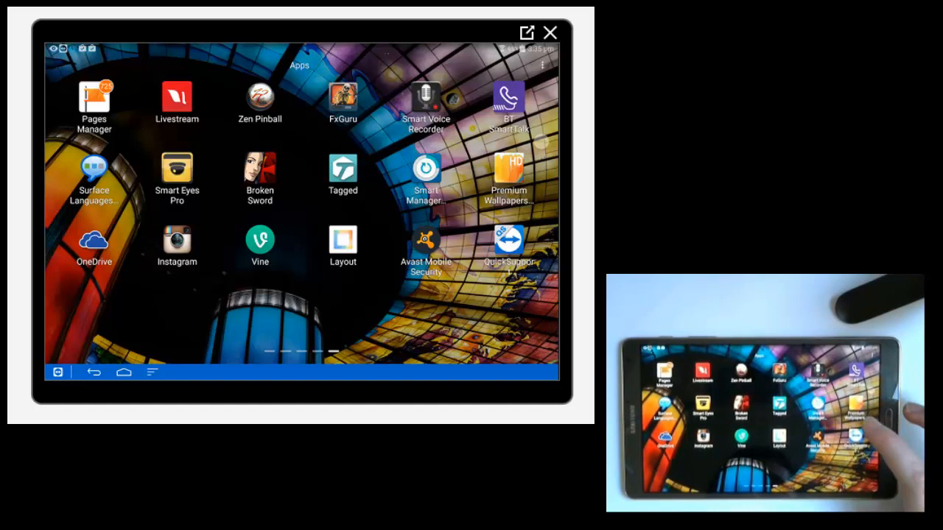
{"action": "left_click", "coordinate": [260, 100]}
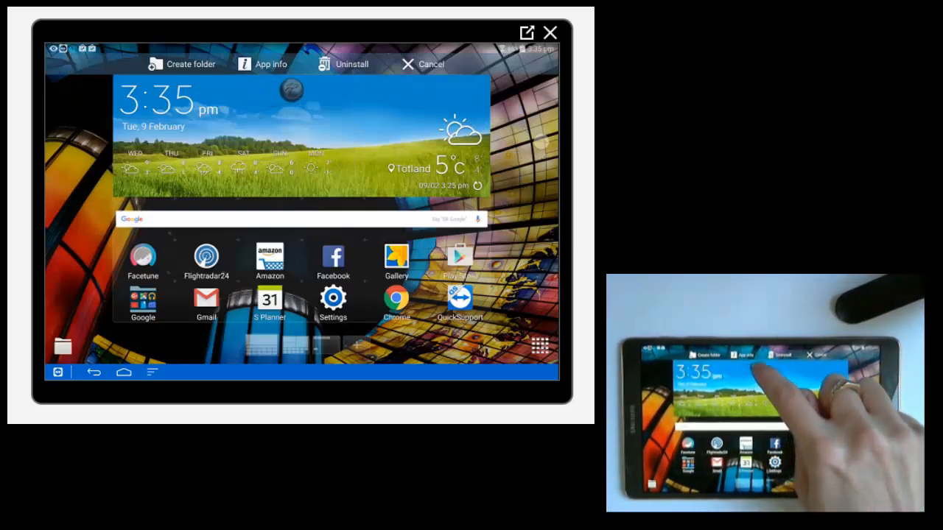
- Drag Zen Pinball onto Uninstall in the top bar and release to show the uninstall confirmation
{"action": "left_click", "coordinate": [345, 64]}
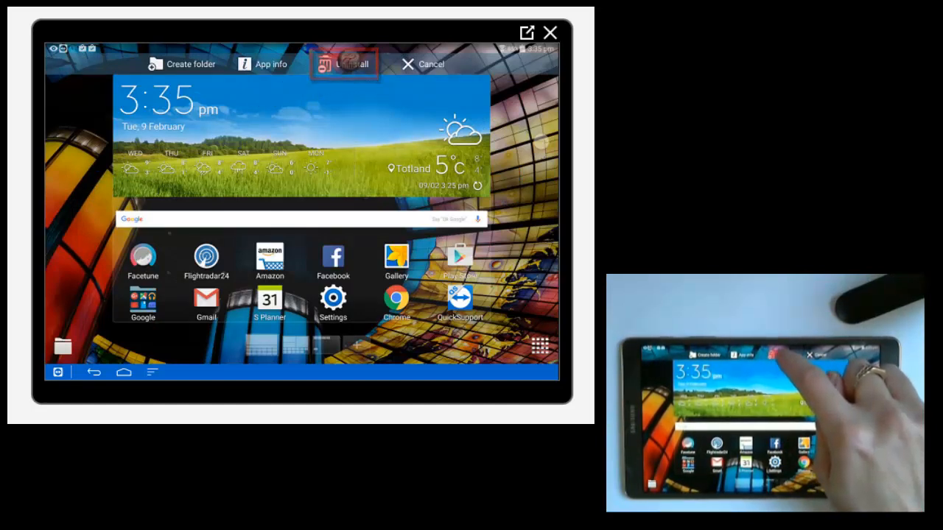
{"action": "left_click", "coordinate": [345, 65]}
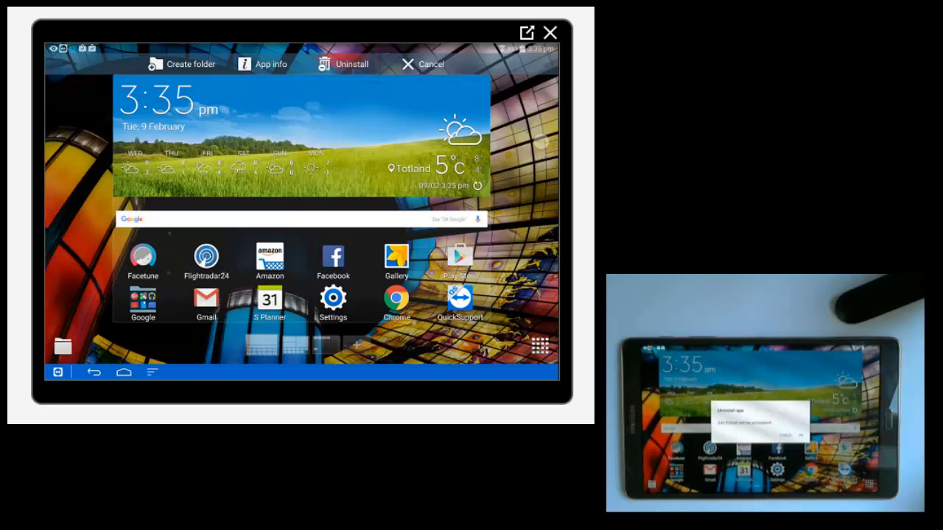
{"action": "left_click", "coordinate": [343, 65]}
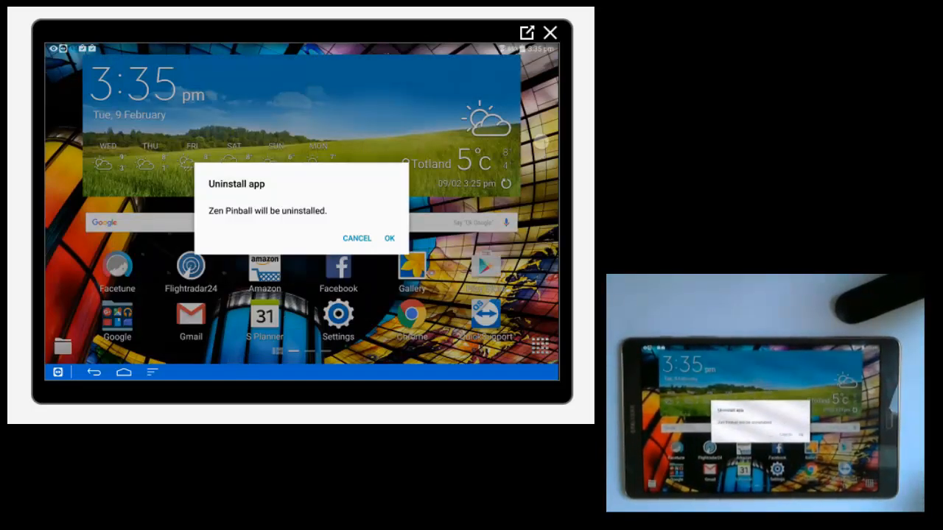